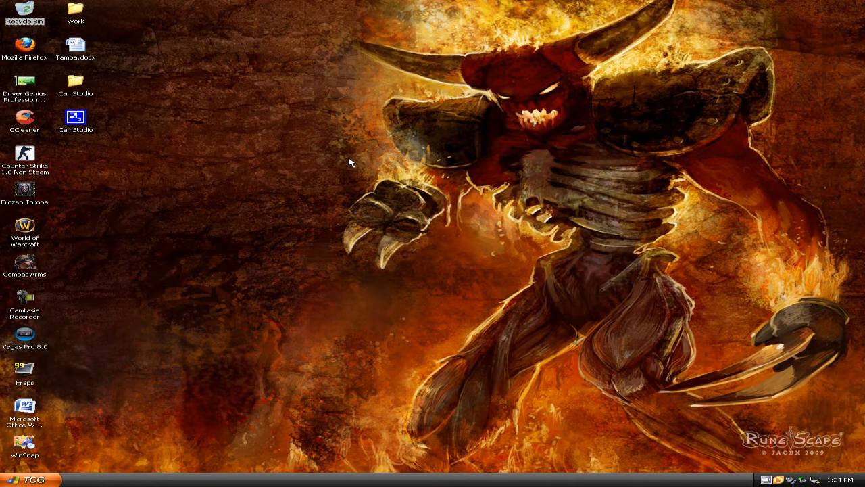
{"action": "mouse_move", "coordinate": [306, 130]}
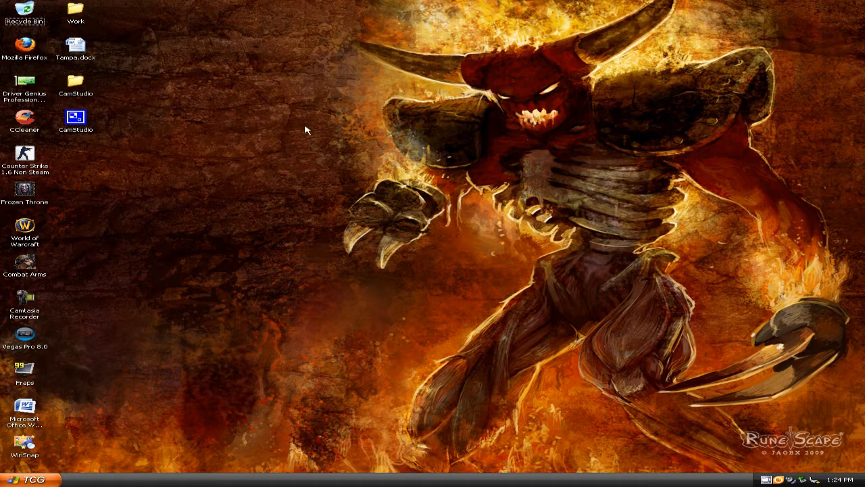
{"action": "mouse_move", "coordinate": [360, 76]}
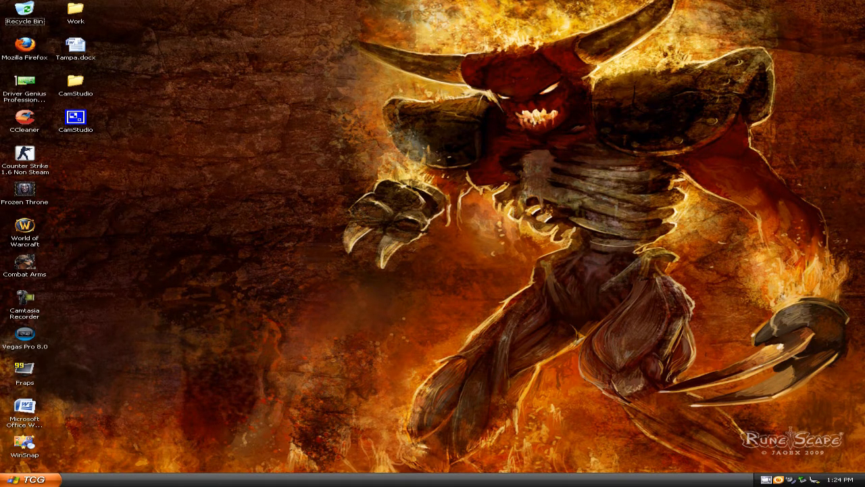
{"action": "mouse_move", "coordinate": [367, 223]}
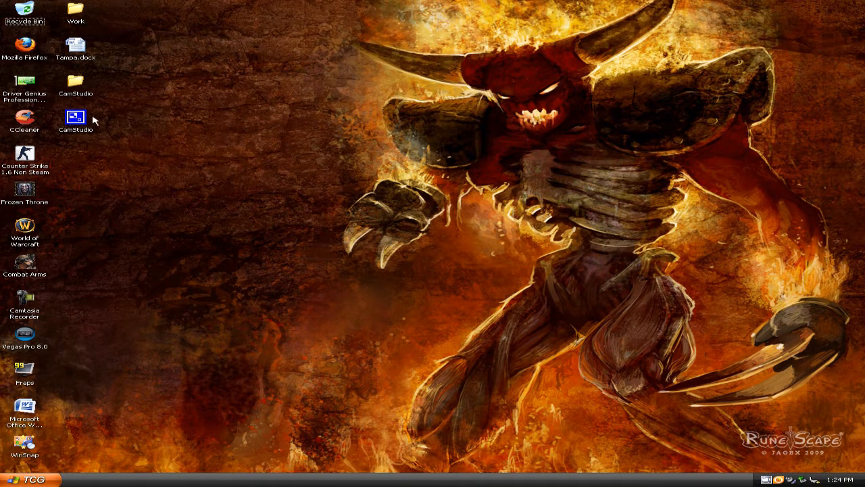
Step: Briefly view the CamStudio folder, then drag its icon right onto the open desktop
{"action": "double_click", "coordinate": [75, 115]}
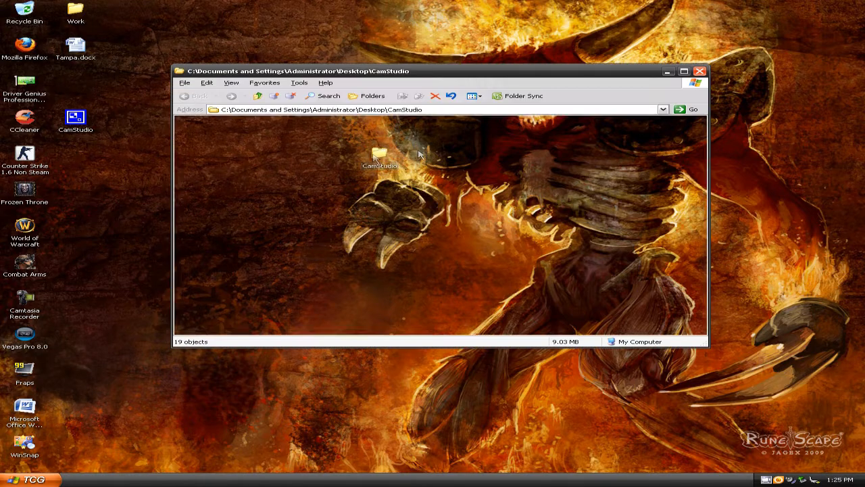
{"action": "left_click", "coordinate": [700, 70]}
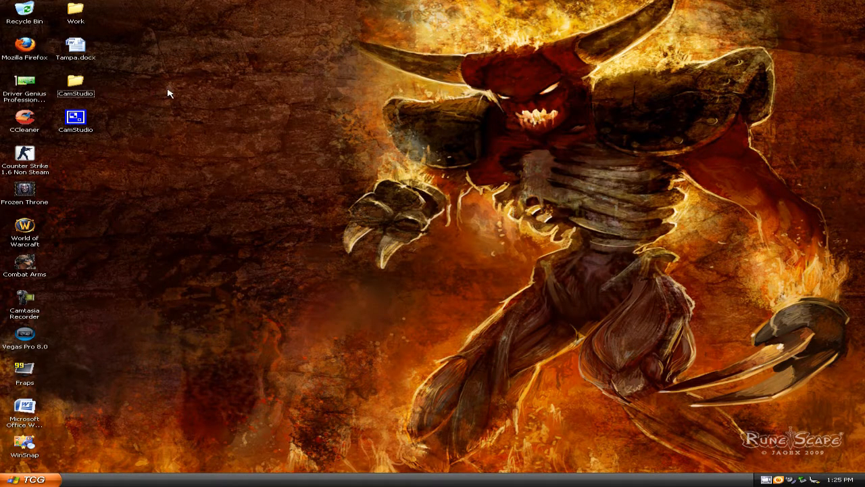
{"action": "mouse_move", "coordinate": [249, 139]}
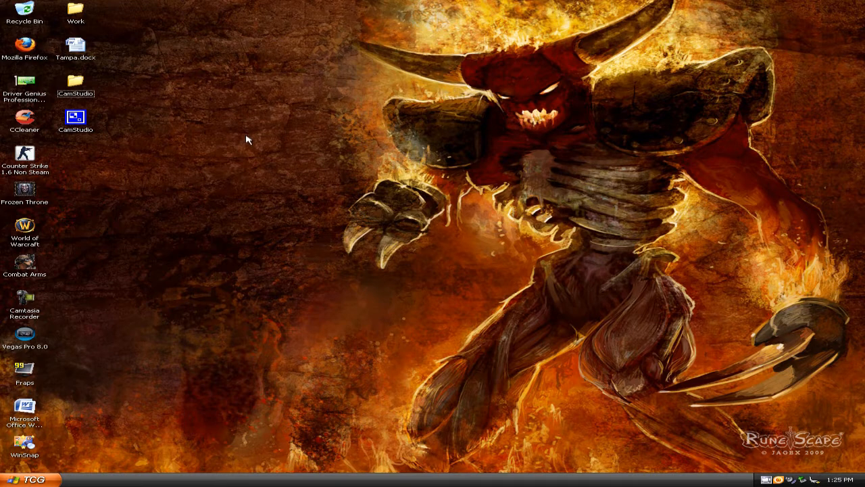
{"action": "mouse_move", "coordinate": [233, 134]}
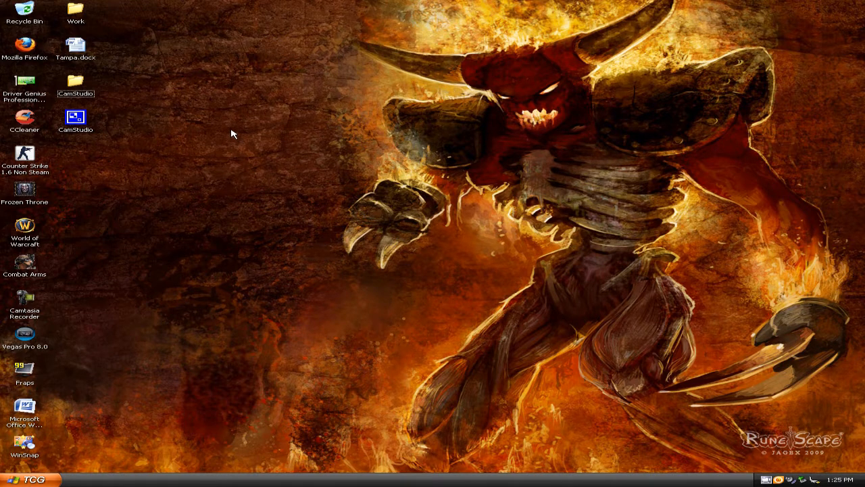
{"action": "mouse_move", "coordinate": [101, 99]}
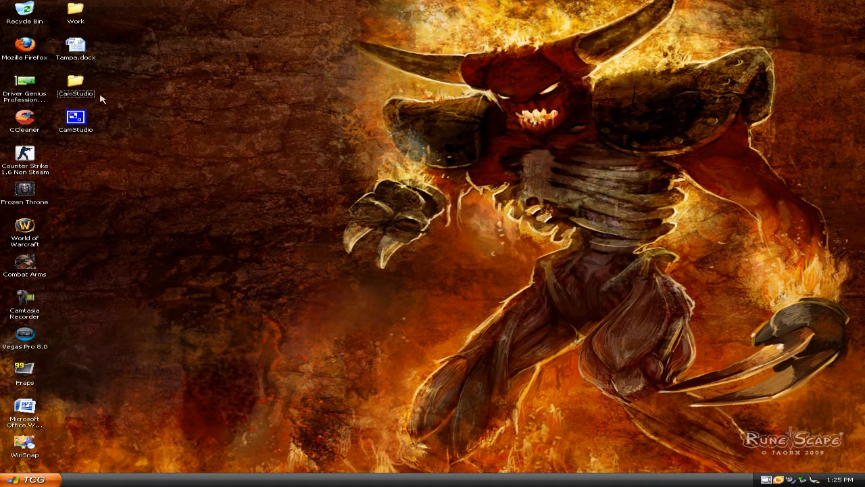
{"action": "left_click_drag", "start_coordinate": [76, 84], "coordinate": [227, 119]}
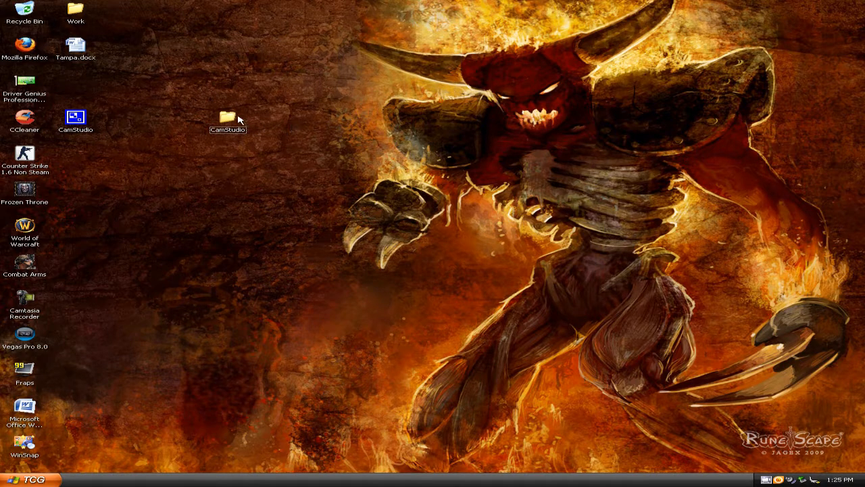
Step: Reopen the CamStudio folder showing its 19 items and shift the window left
{"action": "double_click", "coordinate": [227, 119]}
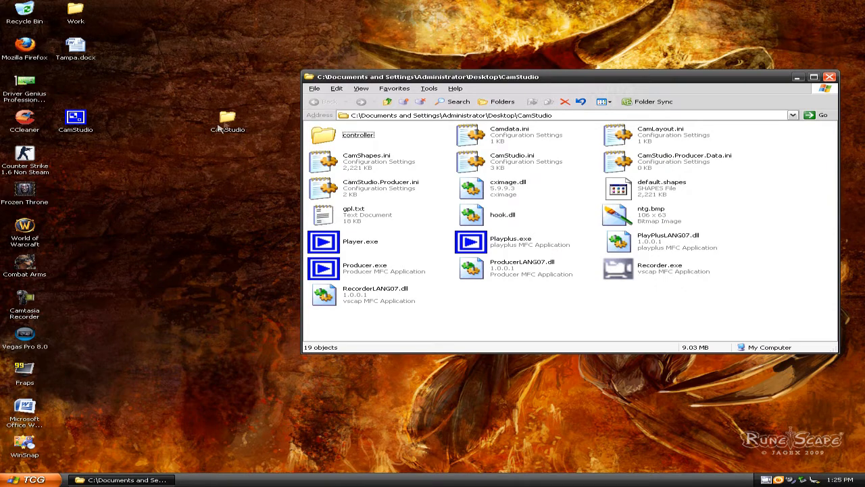
{"action": "left_click_drag", "start_coordinate": [561, 76], "coordinate": [507, 73]}
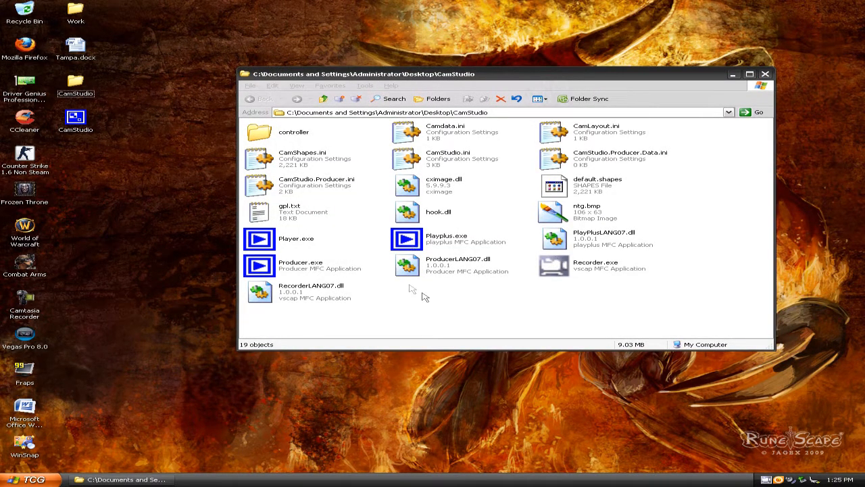
{"action": "mouse_move", "coordinate": [669, 270]}
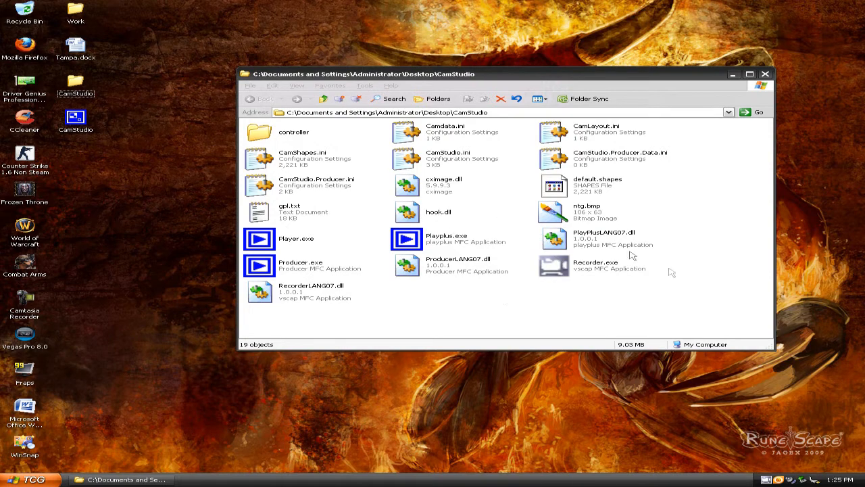
{"action": "mouse_move", "coordinate": [698, 237]}
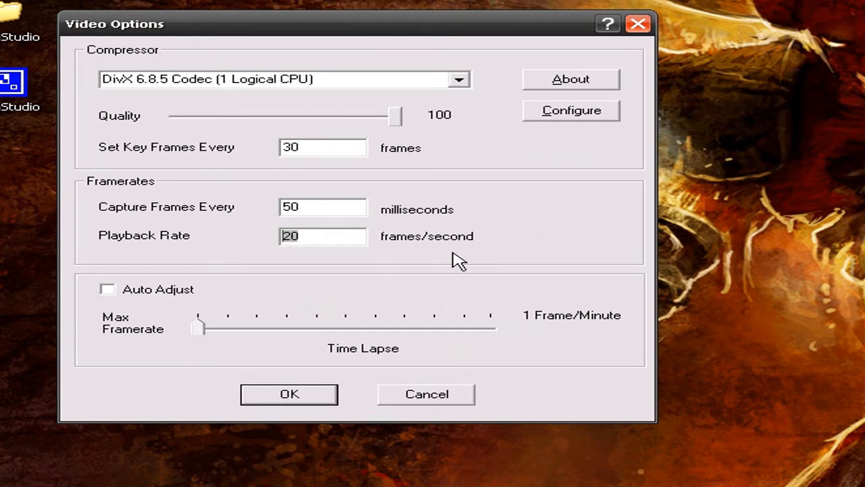
{"action": "mouse_move", "coordinate": [113, 292]}
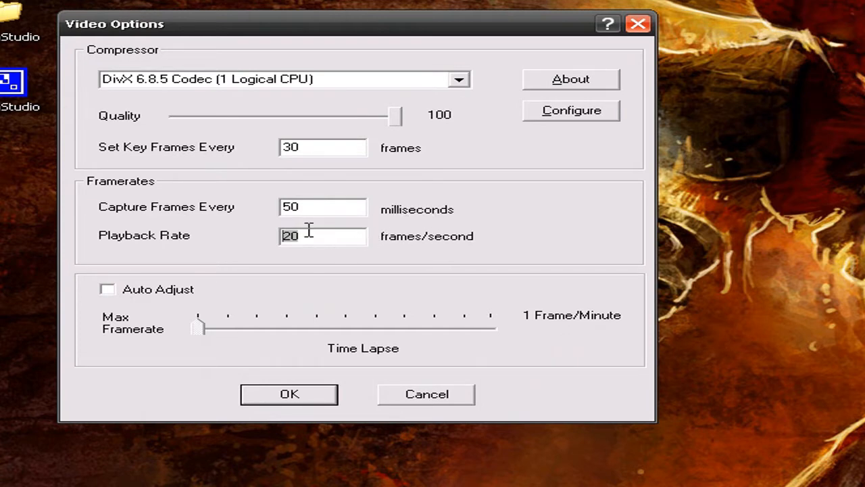
{"action": "mouse_move", "coordinate": [606, 142]}
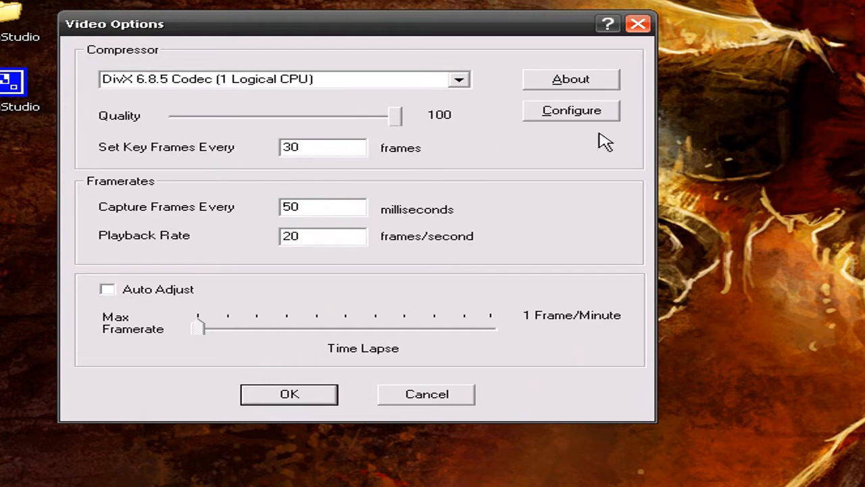
Step: Give DivX the 1080HD profile with 20000 kbps bitrate and apply the Video Options
{"action": "left_click", "coordinate": [570, 110]}
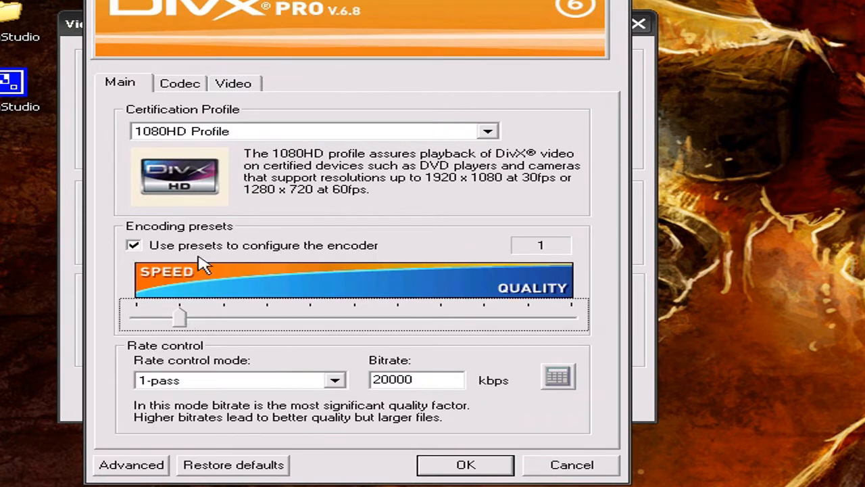
{"action": "left_click", "coordinate": [305, 131]}
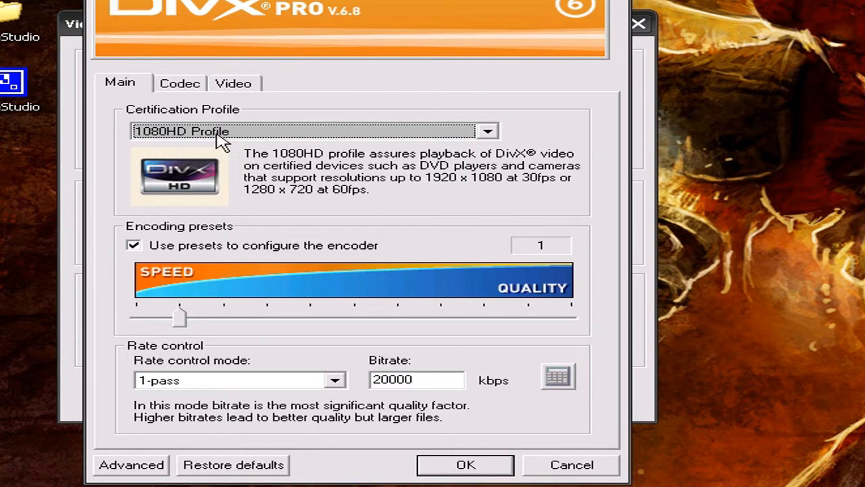
{"action": "mouse_move", "coordinate": [278, 390]}
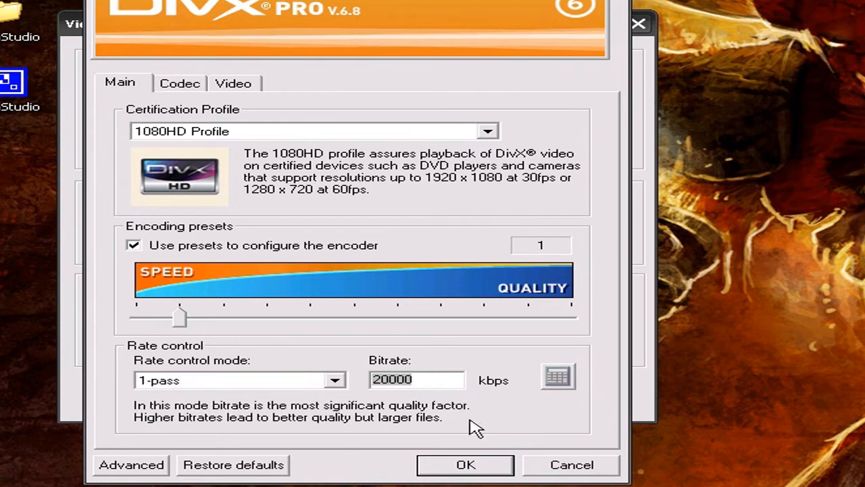
{"action": "left_click", "coordinate": [465, 465]}
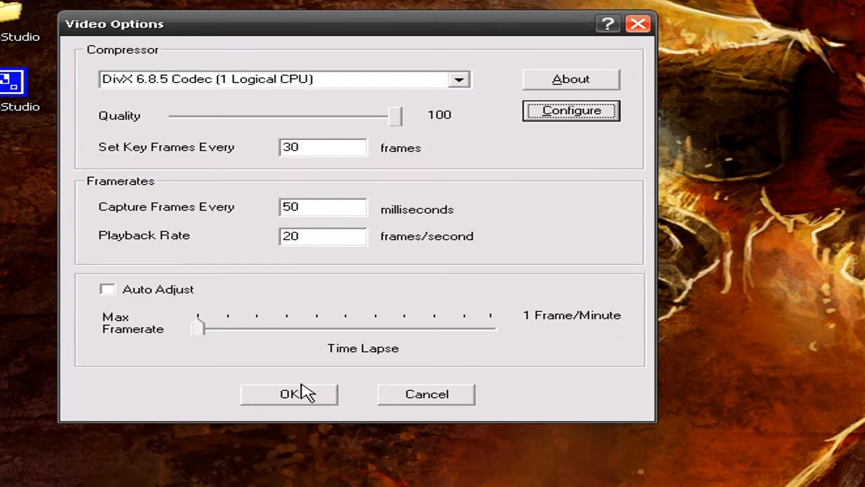
{"action": "left_click", "coordinate": [289, 394]}
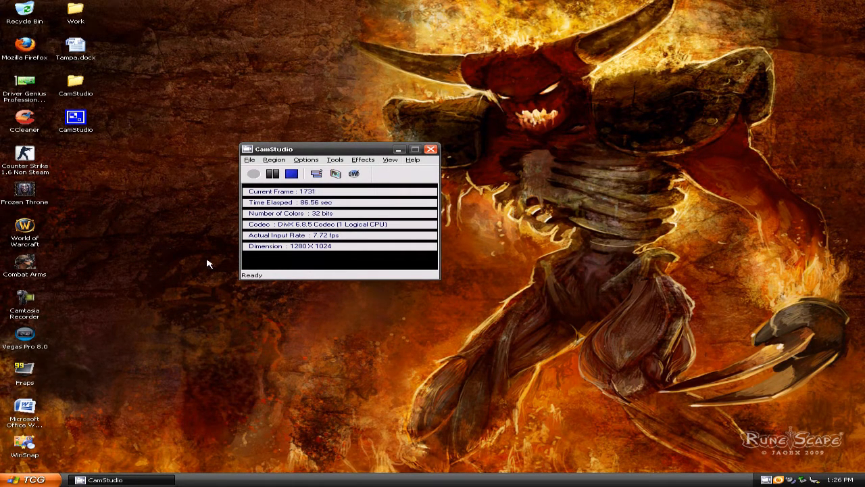
{"action": "mouse_move", "coordinate": [590, 233]}
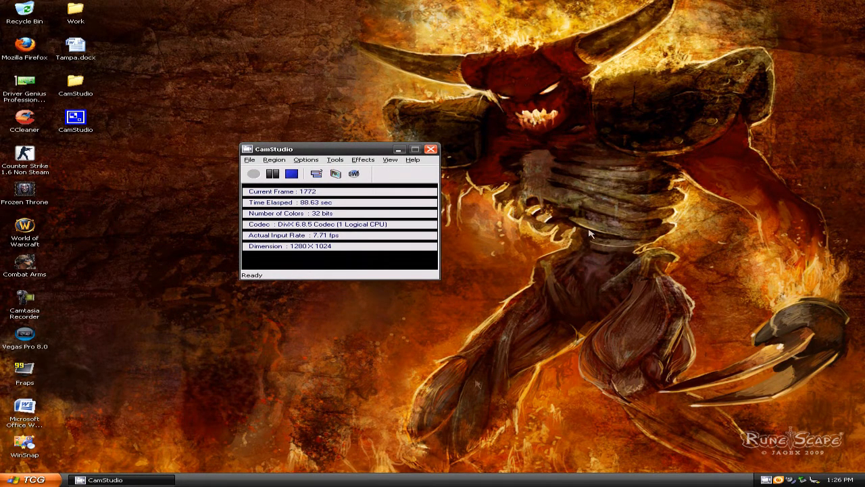
{"action": "mouse_move", "coordinate": [453, 163]}
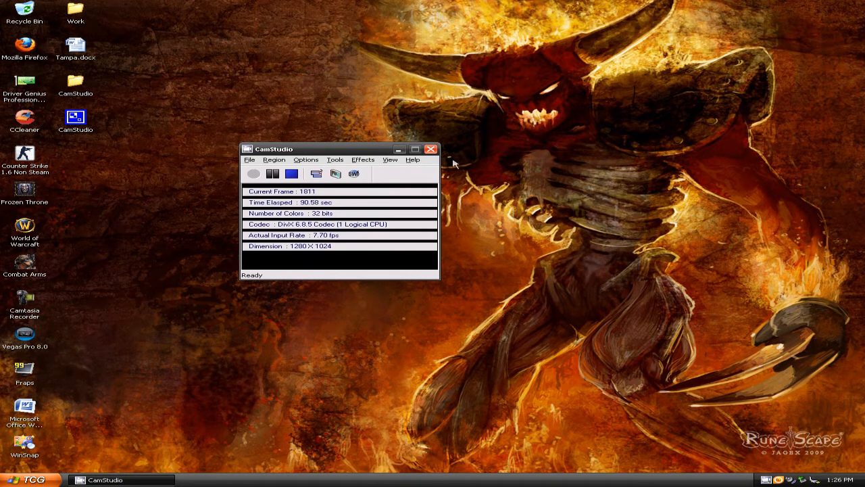